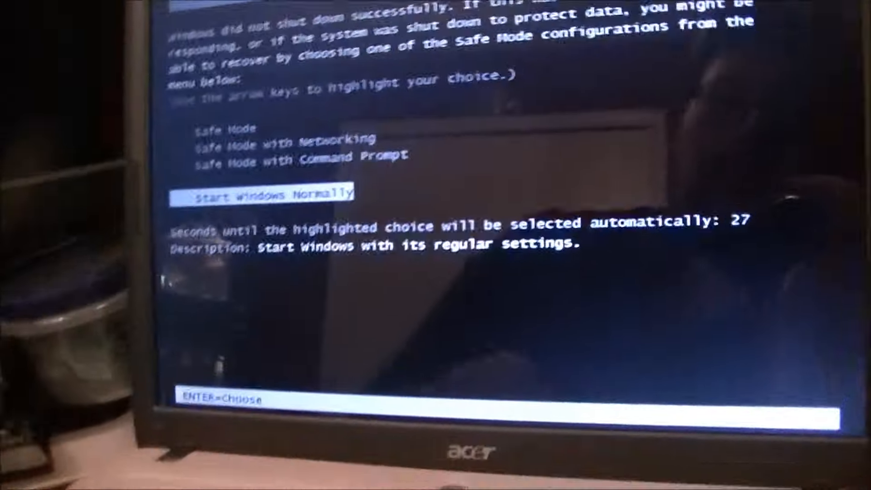
# - Choose Start Windows Normally so the laptop boots to the Starting Windows screen
pyautogui.press('enter')
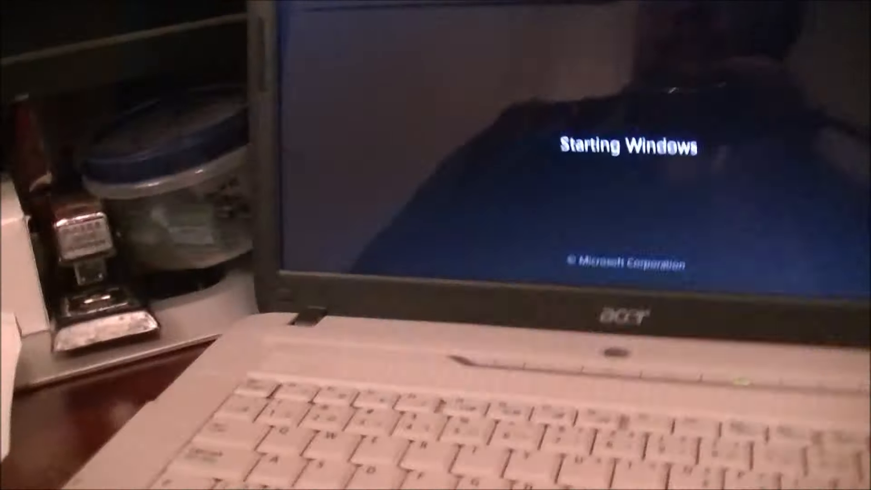